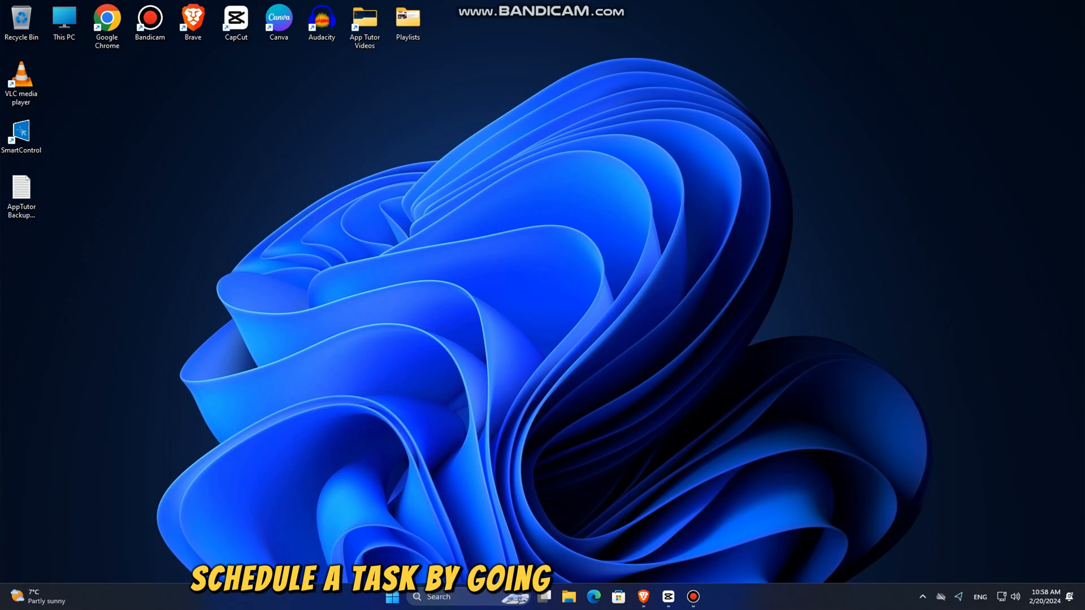
Search Windows for 'TASK SCHEDULER' so Task Scheduler shows as the best match
type("TASK SCH")
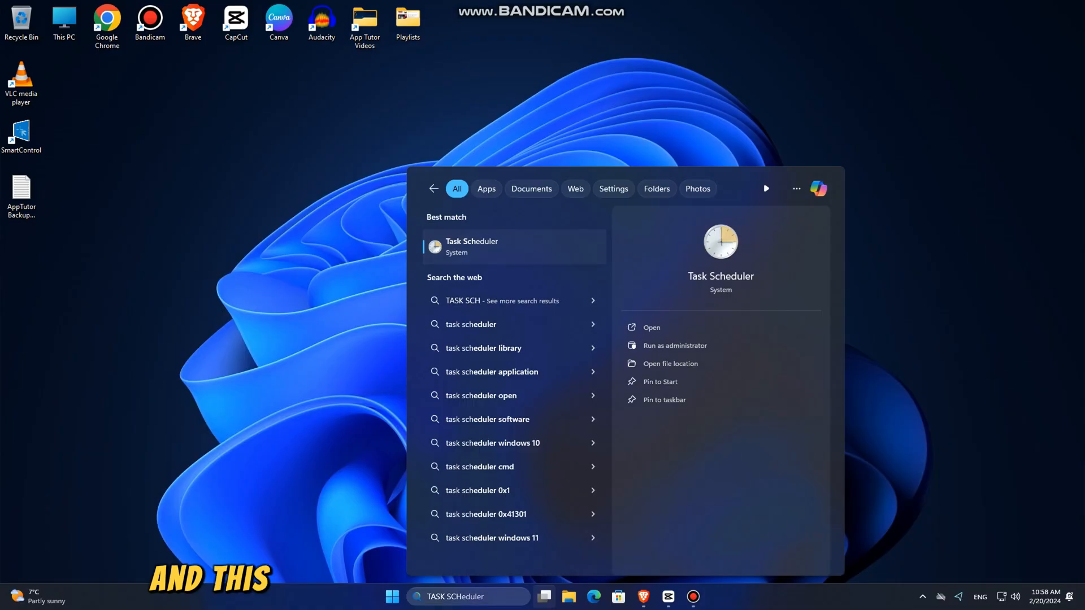
Launch Task Scheduler from the search results
left_click(651, 328)
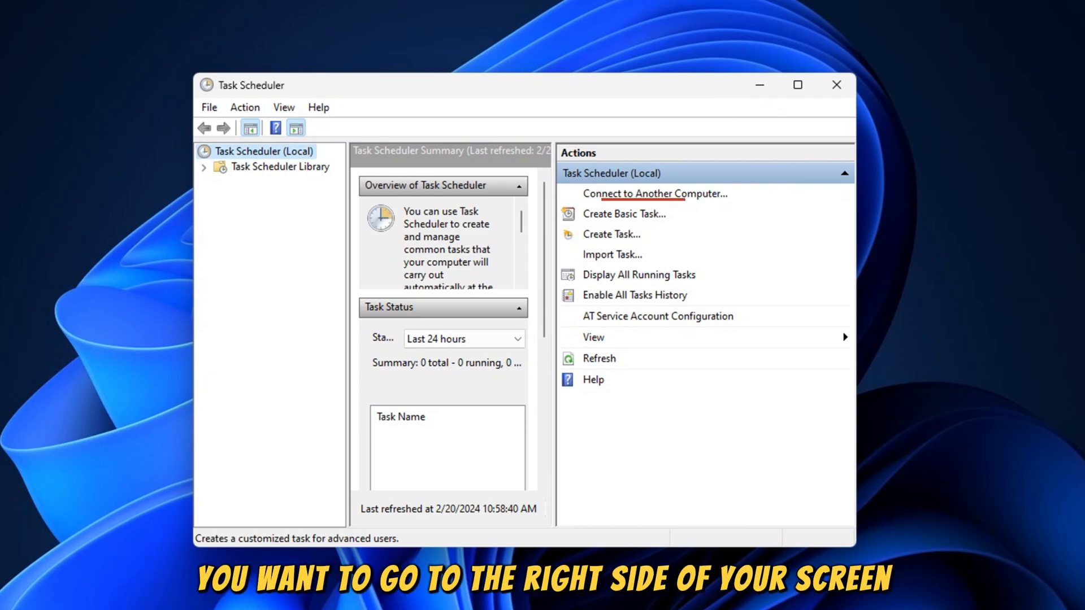
mouse_move(624, 213)
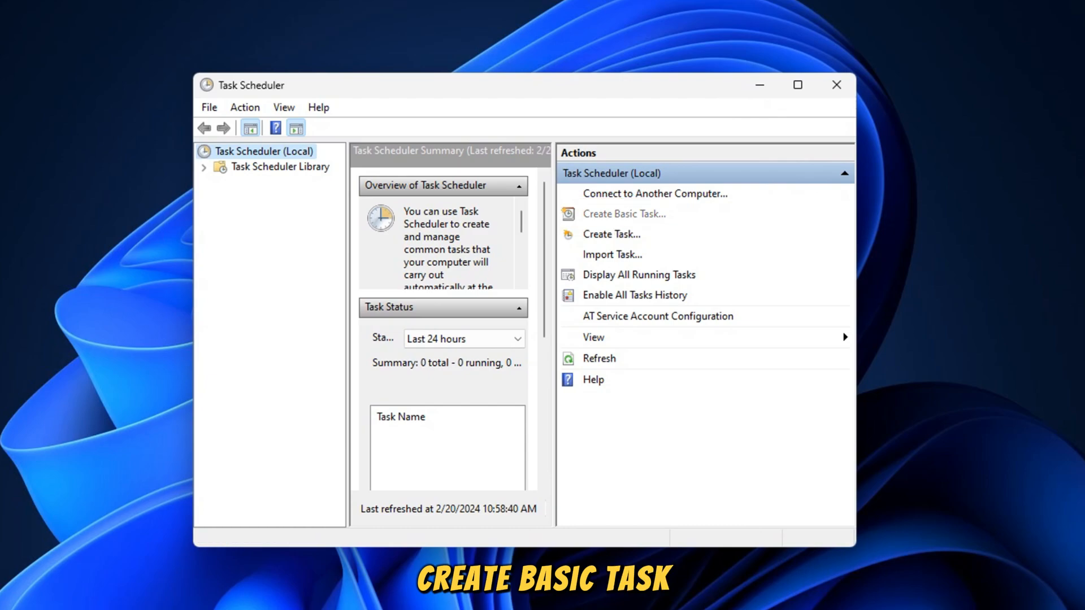
Create a basic task with name and description both 'AUTO SHUTDOWN'
left_click(624, 213)
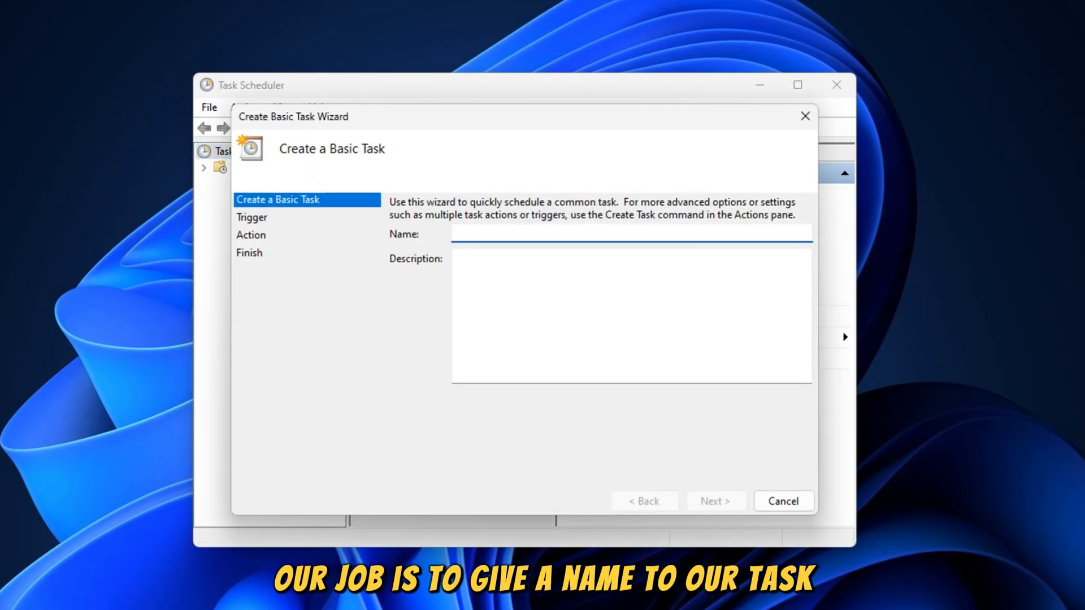
left_click(629, 233)
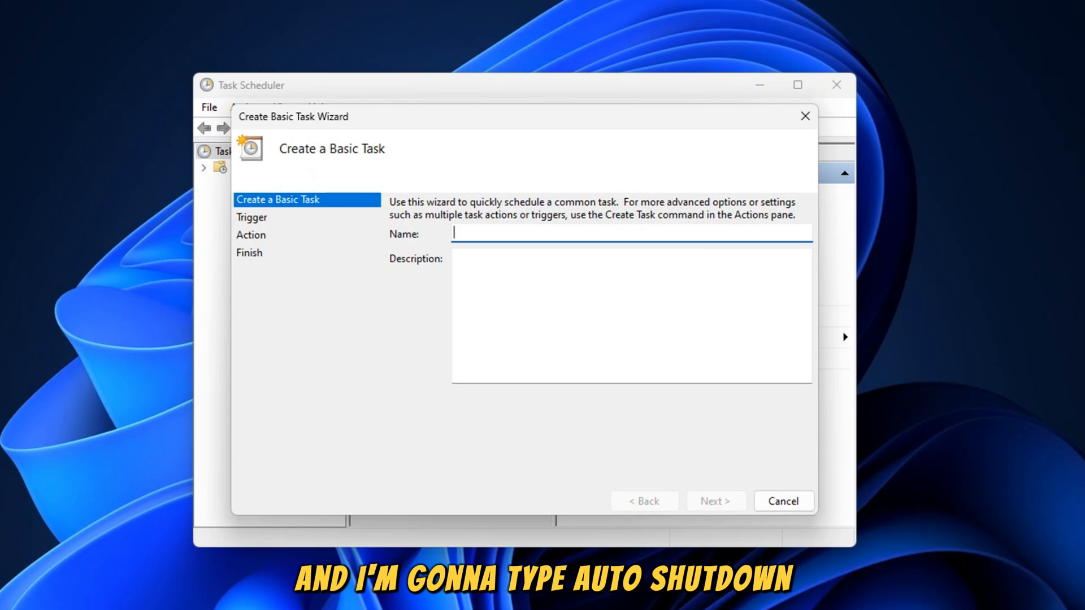
type("AUTO SHU")
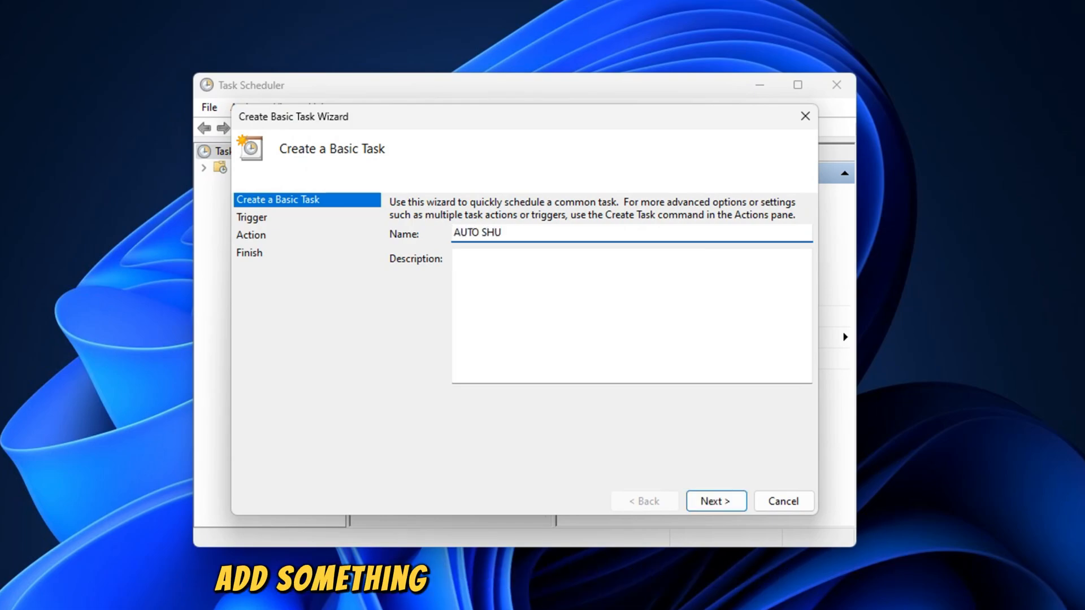
type("TDOWN")
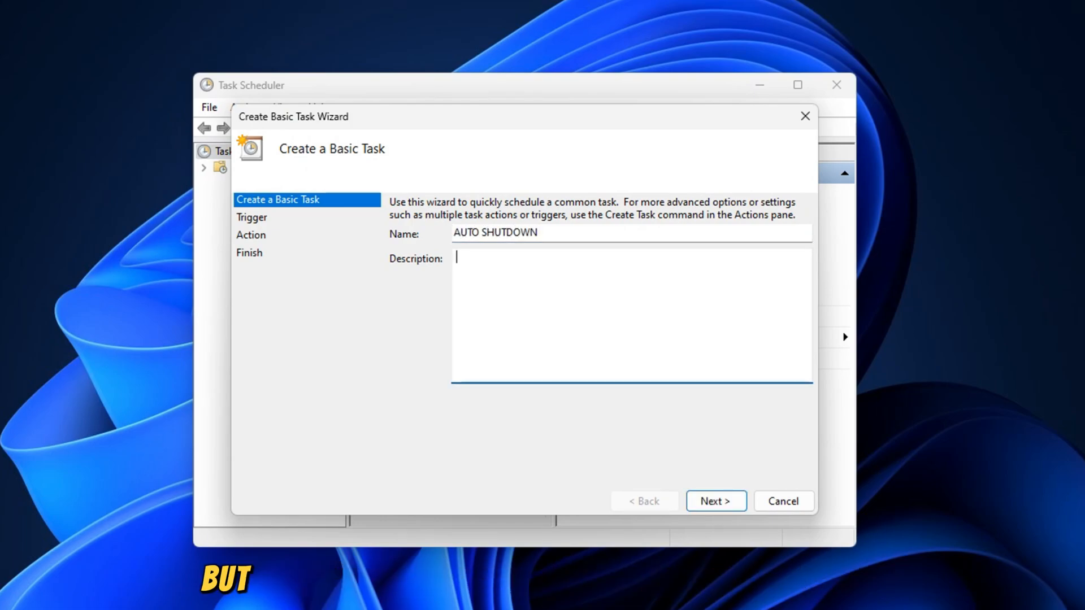
type("AUTO SHUTDOWN")
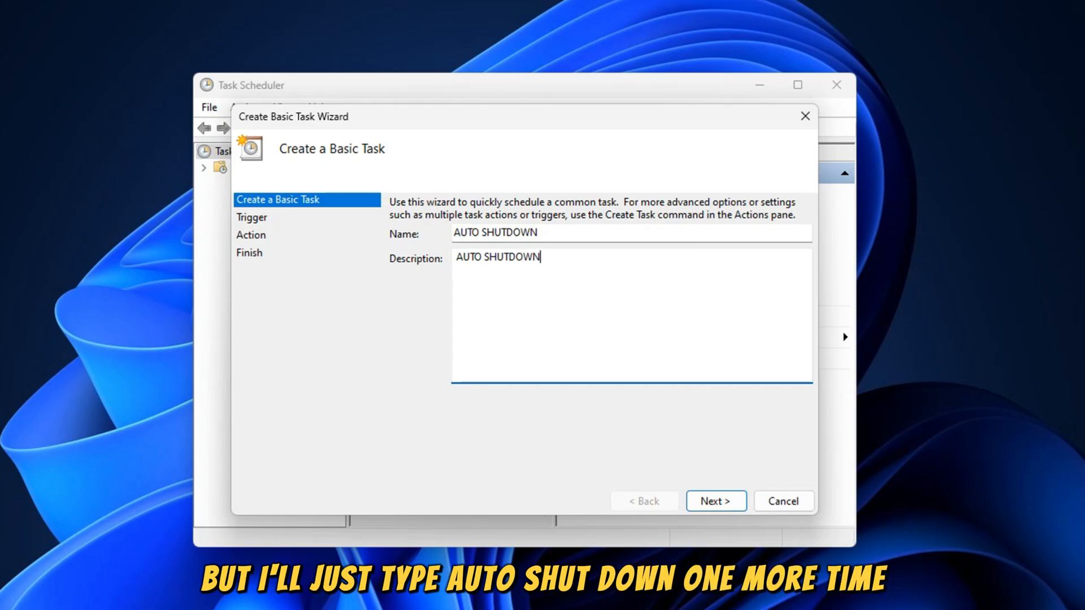
Set the task trigger to One time and proceed to the start date page
left_click(716, 501)
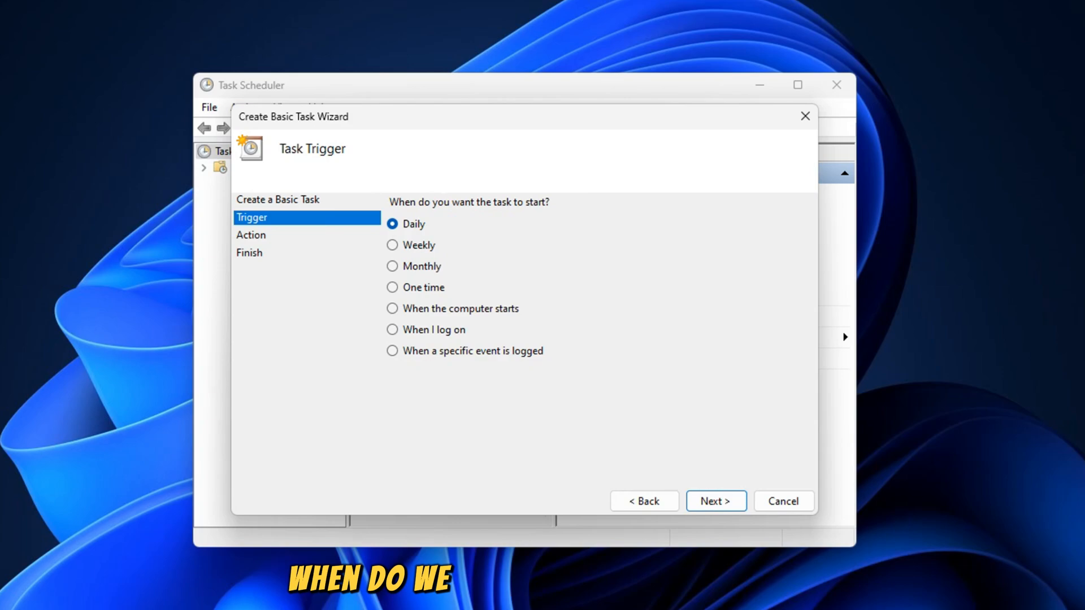
left_click(392, 244)
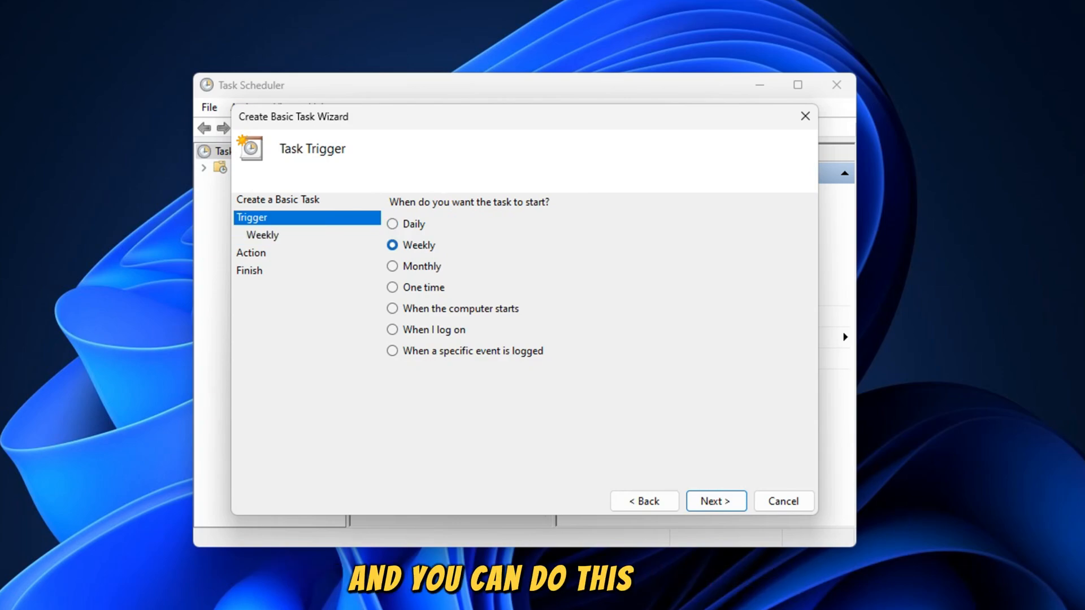
left_click(392, 267)
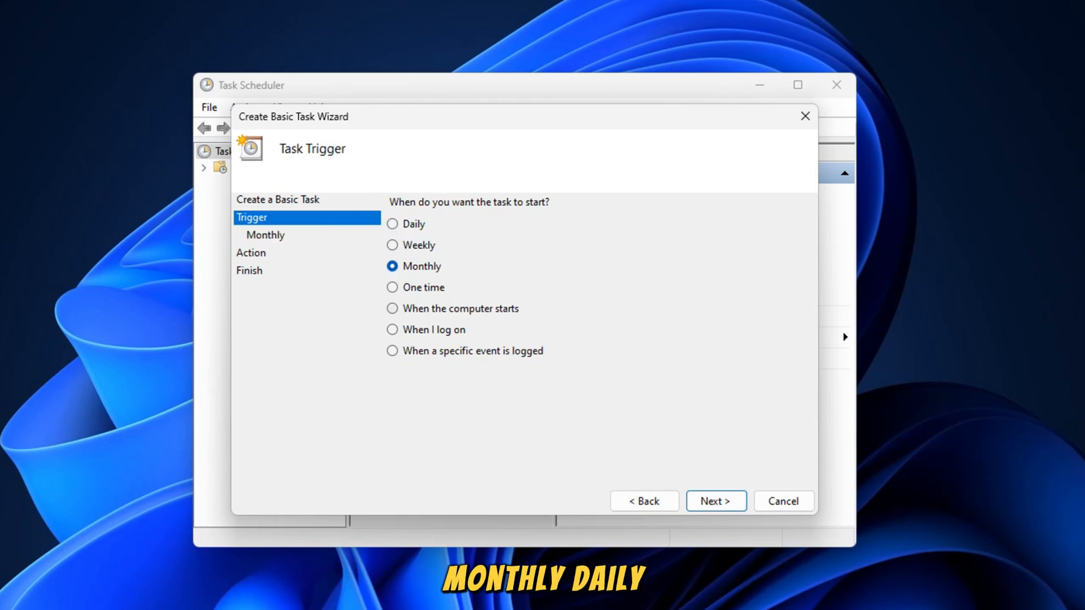
left_click(393, 287)
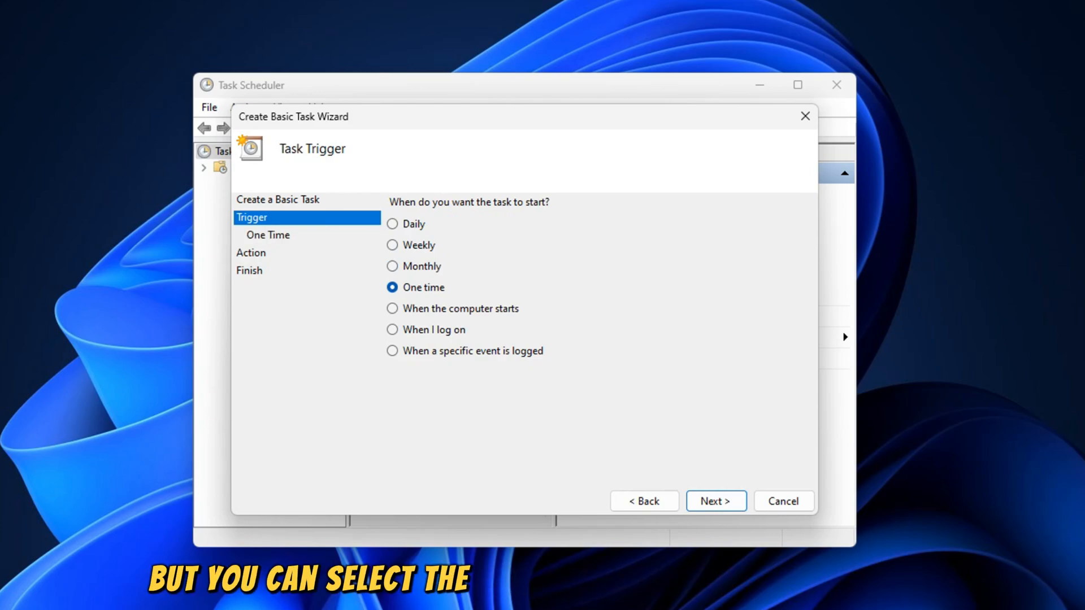
left_click(714, 501)
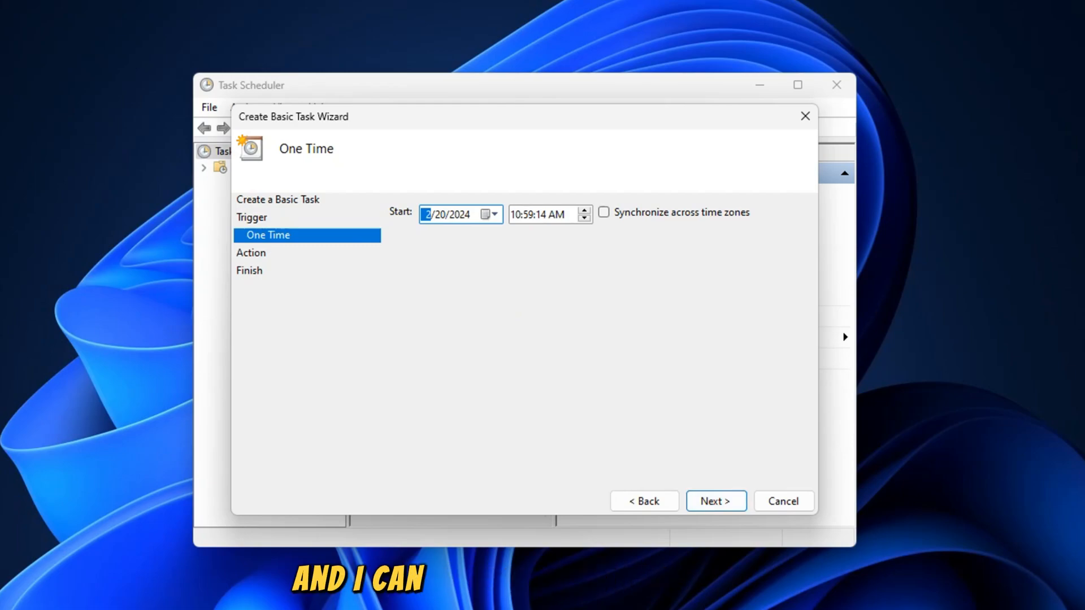
Pick 2/21/2024 as the one-time start date and continue to the action page
left_click(495, 213)
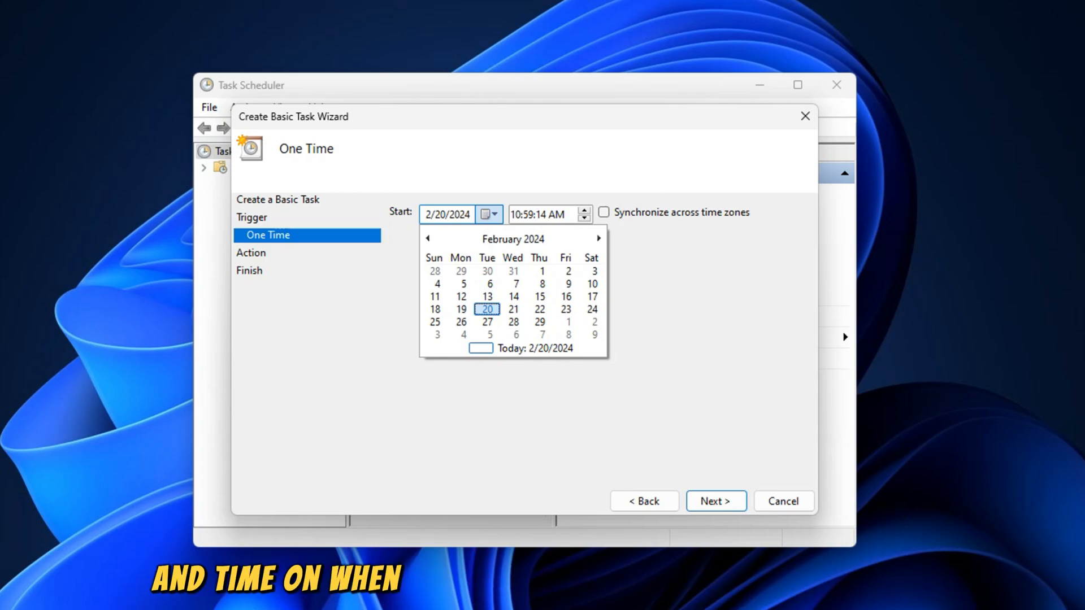
left_click(513, 309)
type("6")
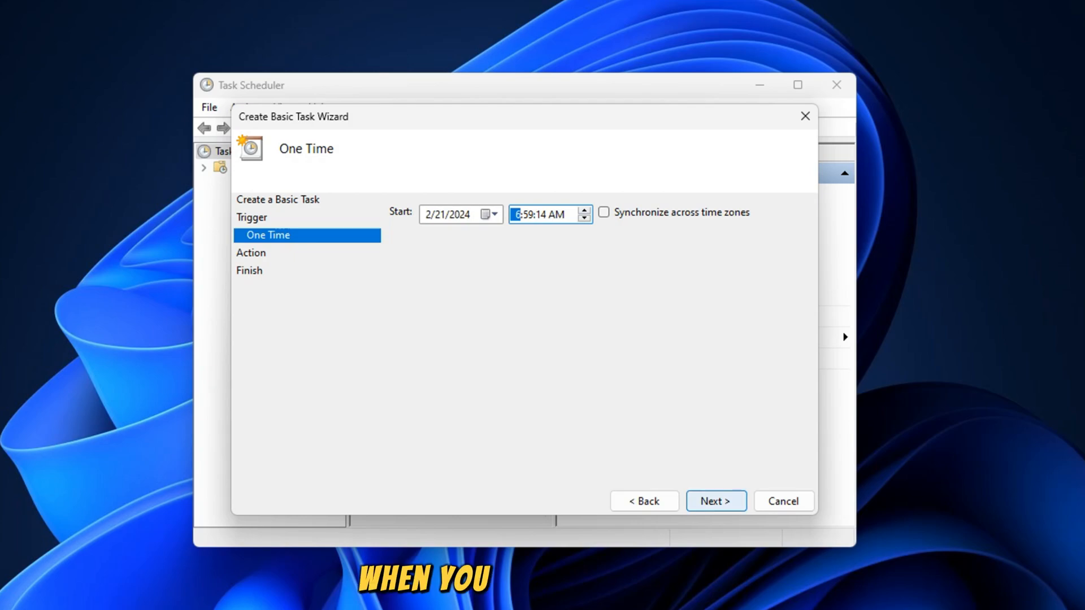
left_click(716, 501)
type("shu")
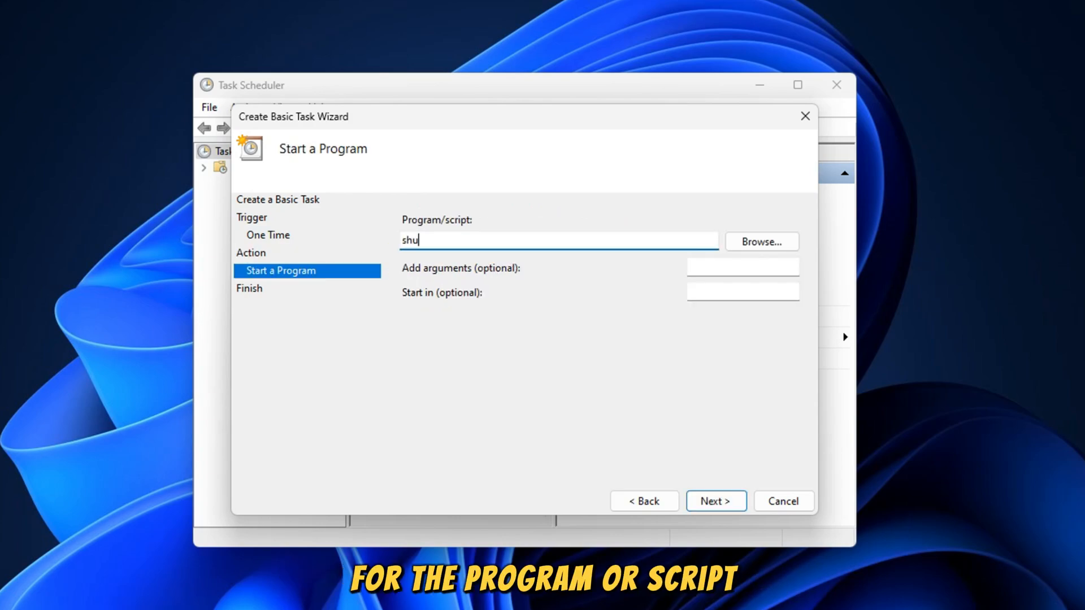
Enter 'shutdown' as the program for the start-a-program action
type("tdown")
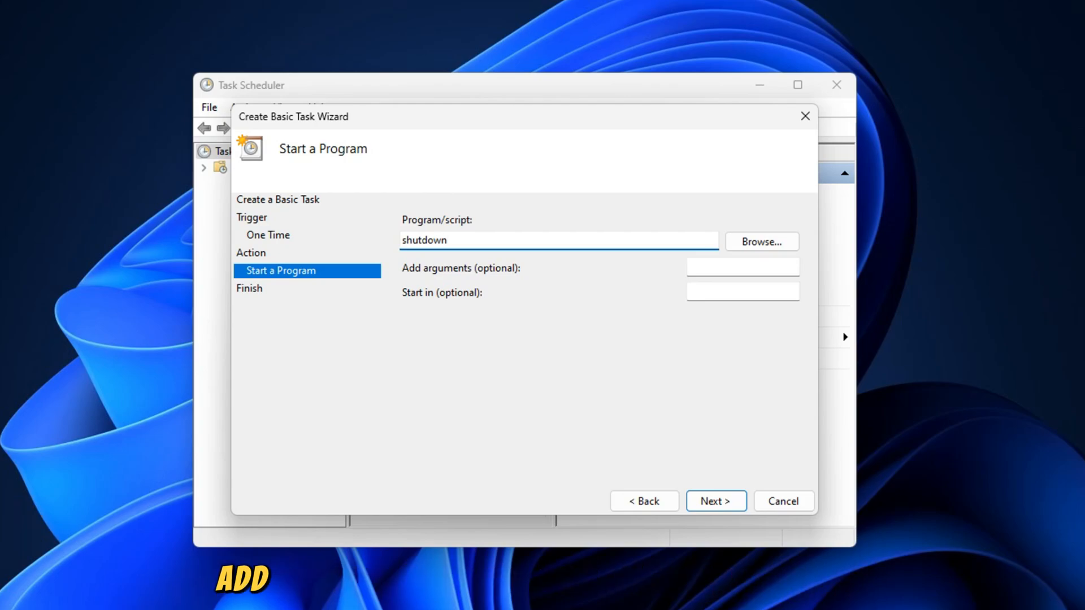
Add the arguments '/s /f /t 0' to the shutdown action
left_click(741, 267)
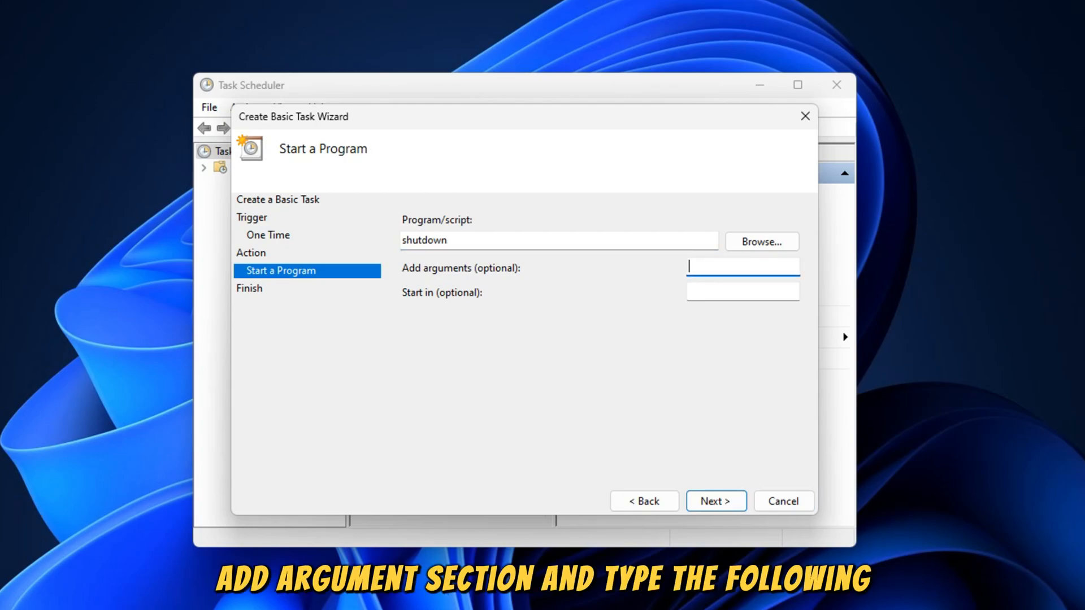
type("/")
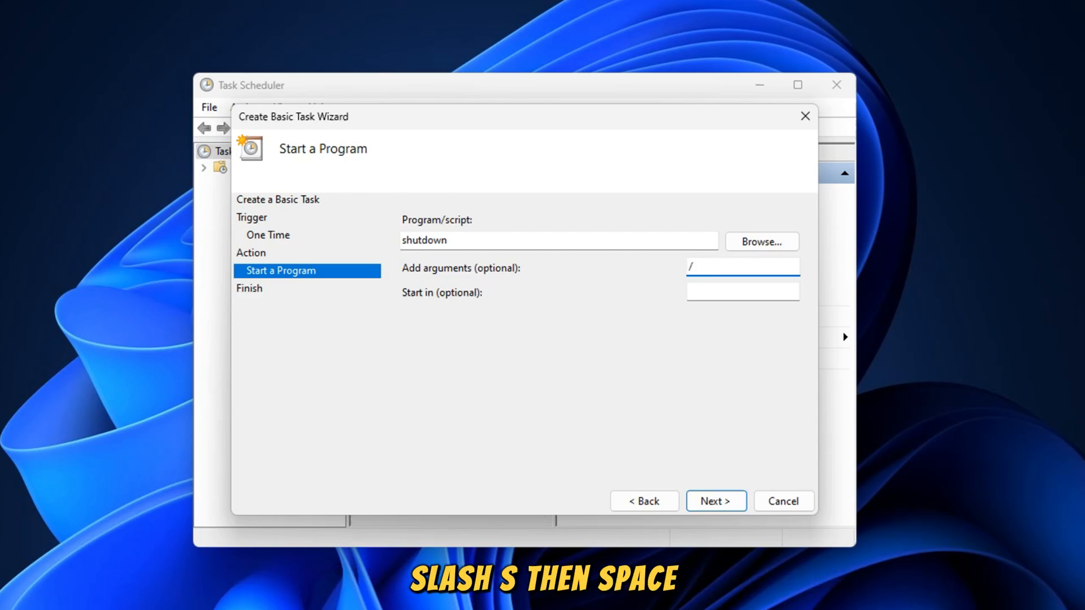
type("s /f")
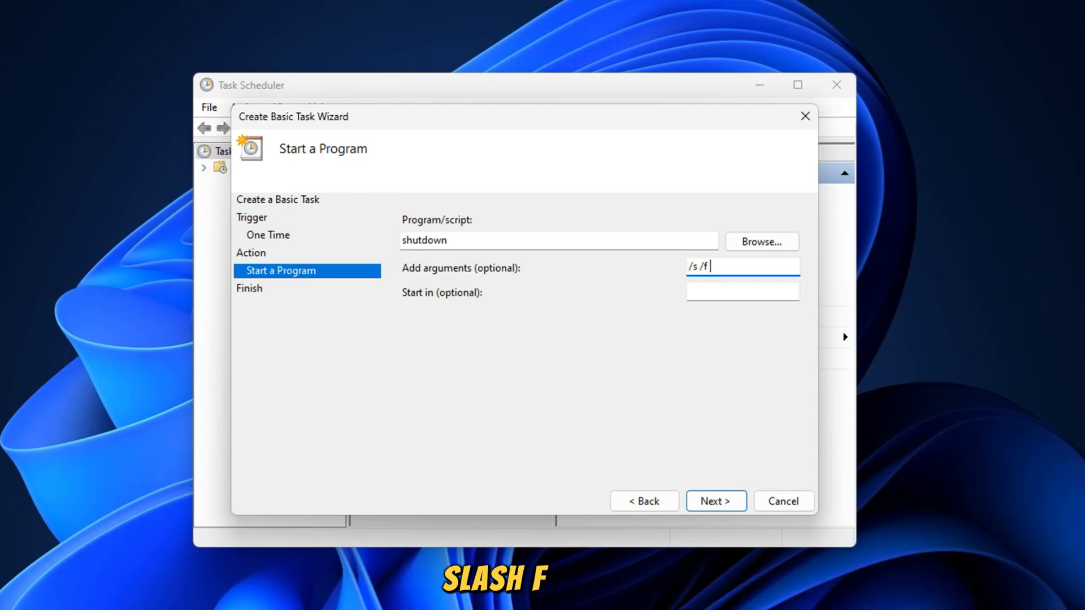
type("/")
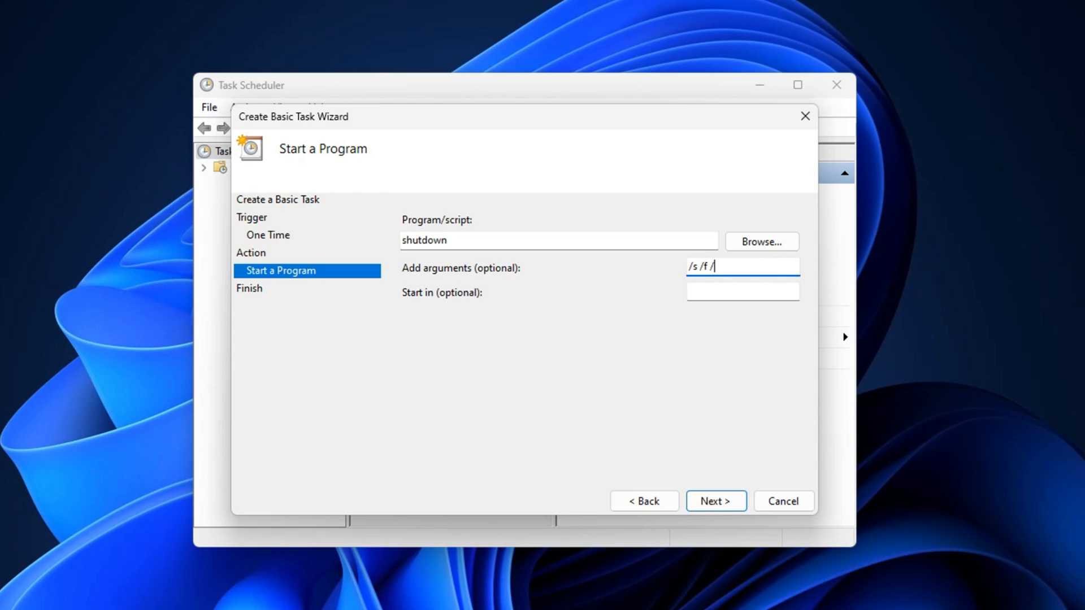
type("t")
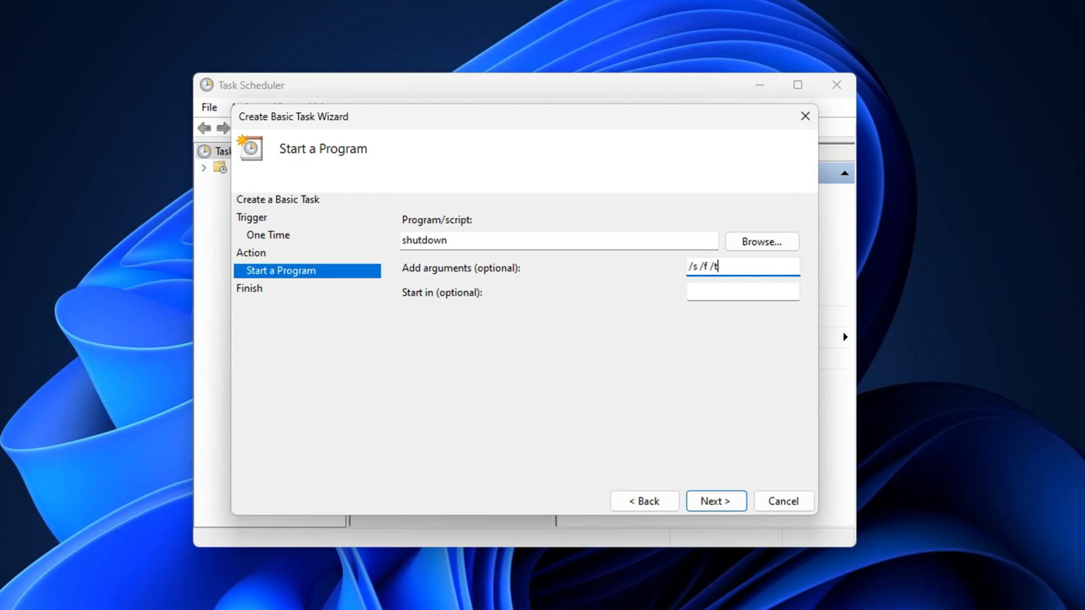
type("0")
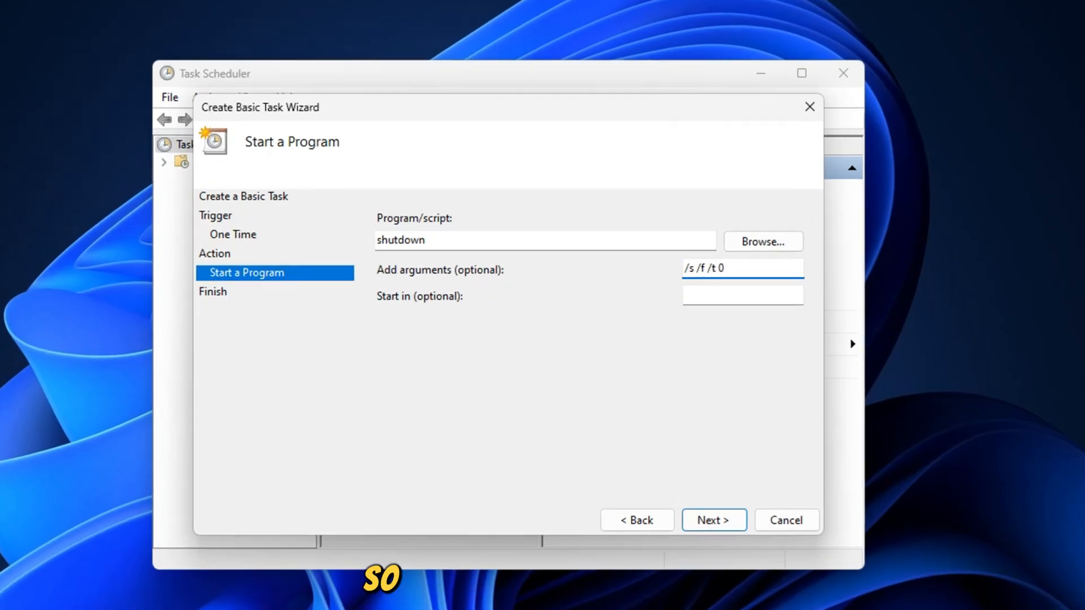